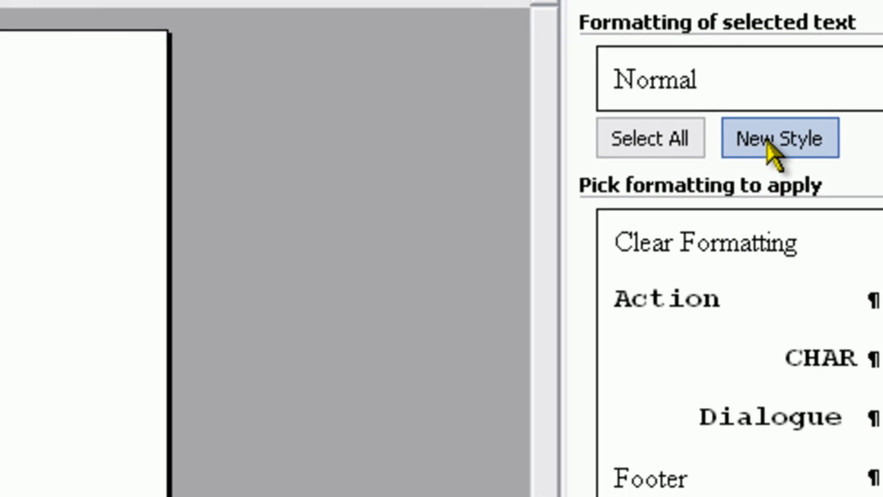
# Create a new style named Shot, followed by Action paragraphs, in Courier New.
pyautogui.click(780, 139)
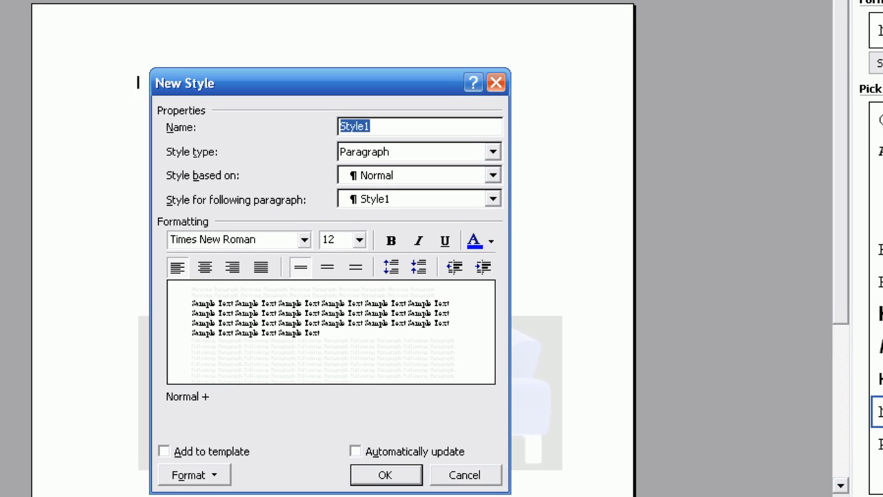
pyautogui.write('Shot')
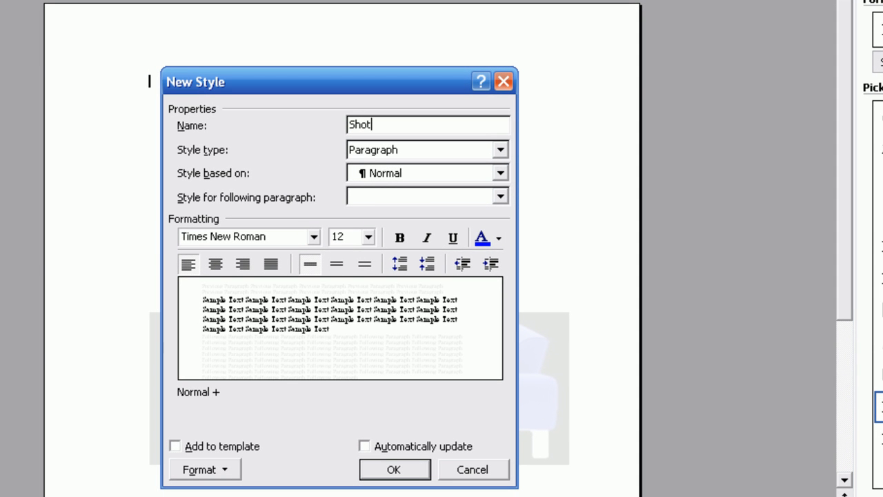
pyautogui.moveTo(500, 182)
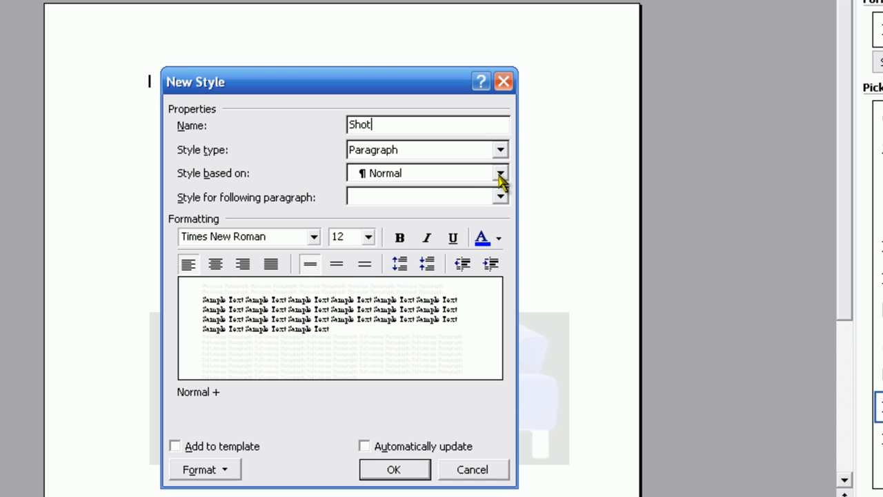
pyautogui.click(499, 196)
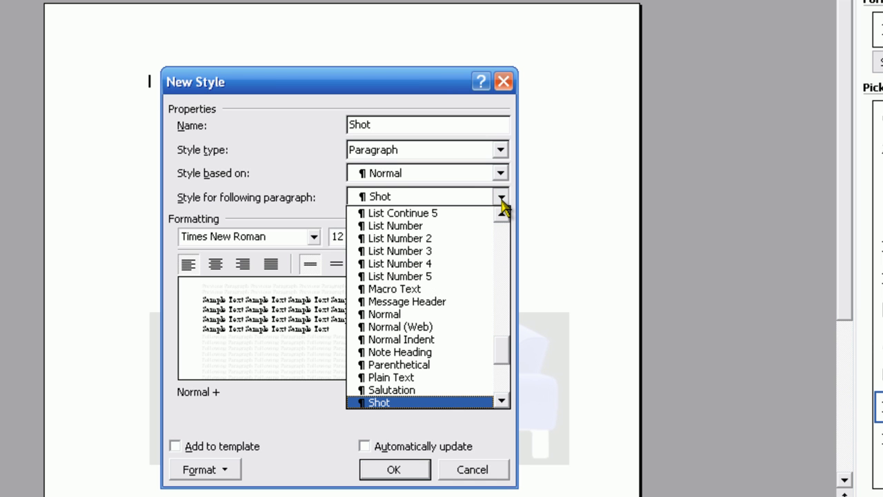
pyautogui.click(404, 196)
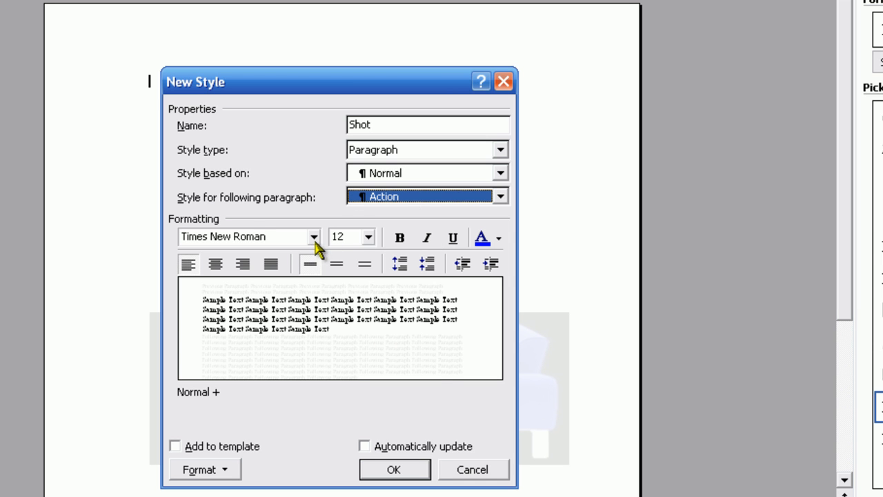
pyautogui.click(248, 236)
pyautogui.write('Courier New')
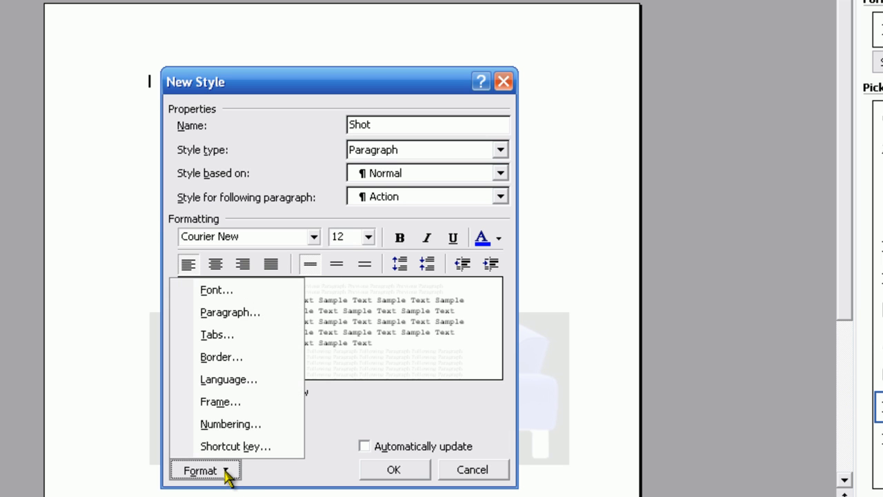
# Turn on All caps in the Shot style's font settings.
pyautogui.click(212, 290)
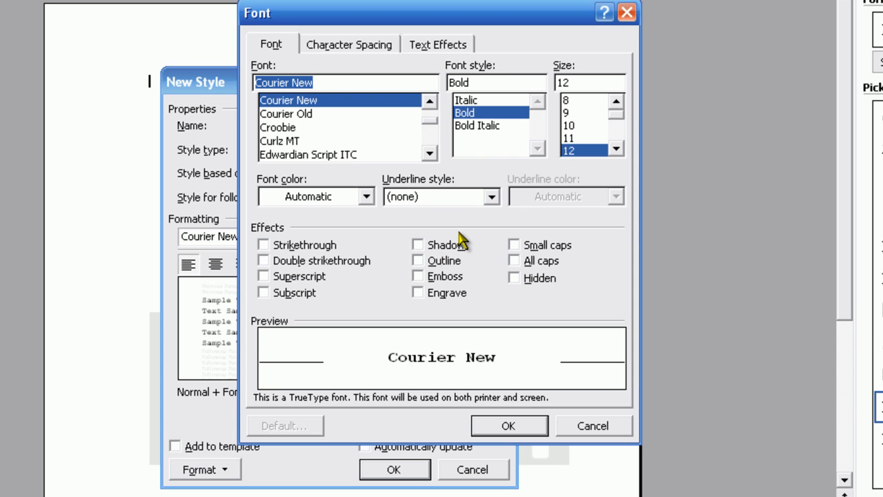
pyautogui.click(513, 261)
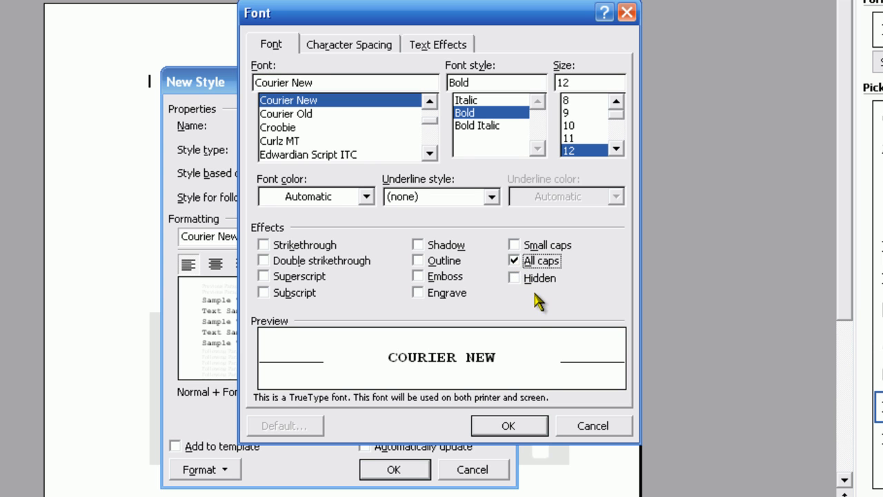
pyautogui.click(508, 425)
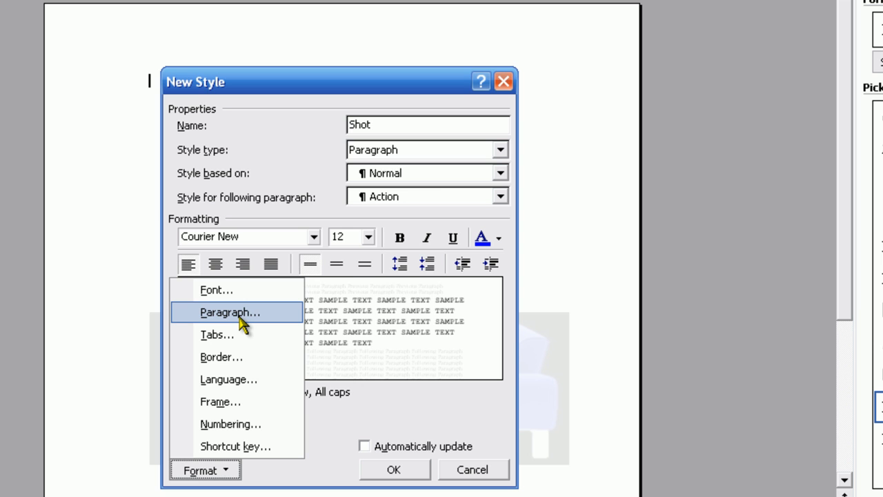
# Give the Shot style 24 pt of space before each paragraph.
pyautogui.click(230, 312)
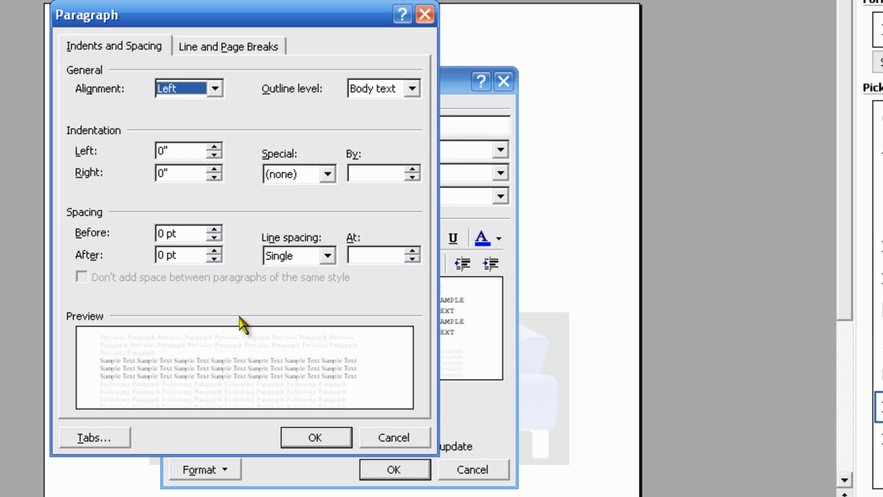
pyautogui.click(218, 229)
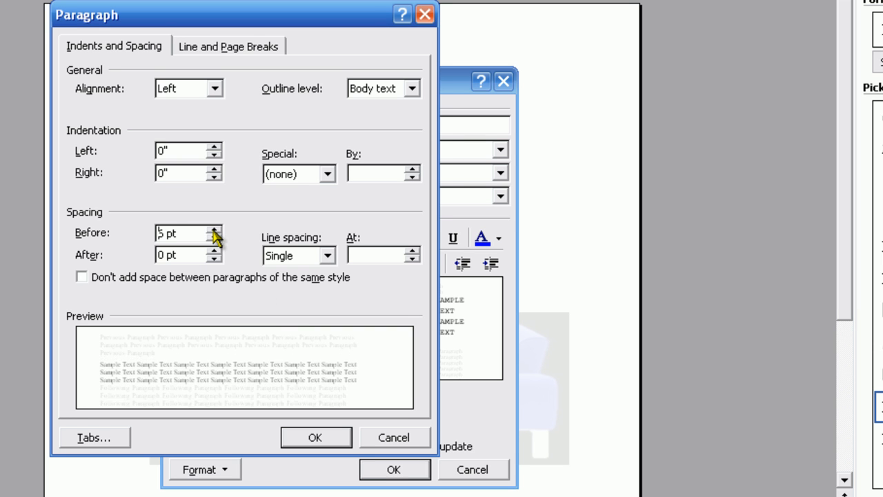
pyautogui.click(218, 227)
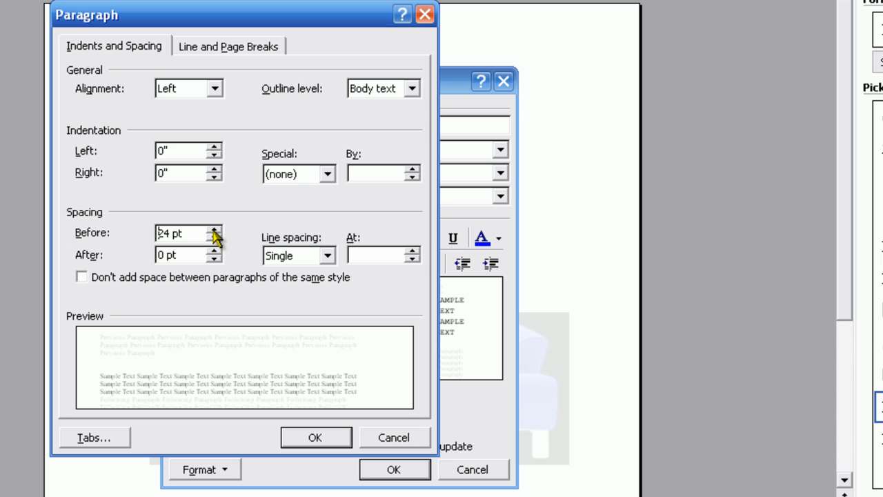
pyautogui.moveTo(325, 447)
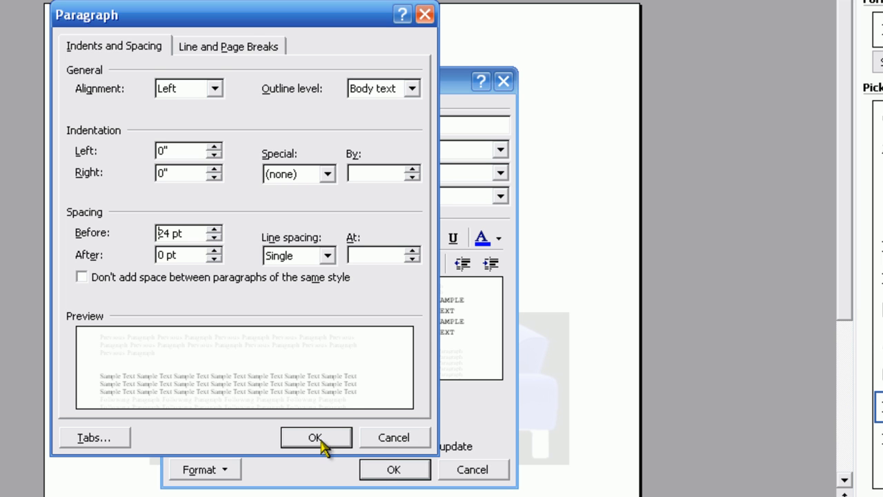
pyautogui.click(309, 436)
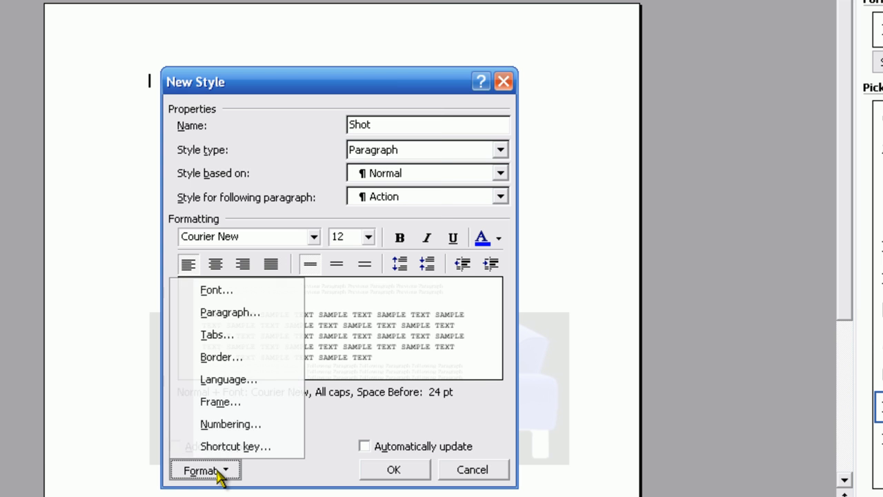
# Assign the F8 shortcut to Shot, enable automatic updating, and save the style.
pyautogui.click(232, 445)
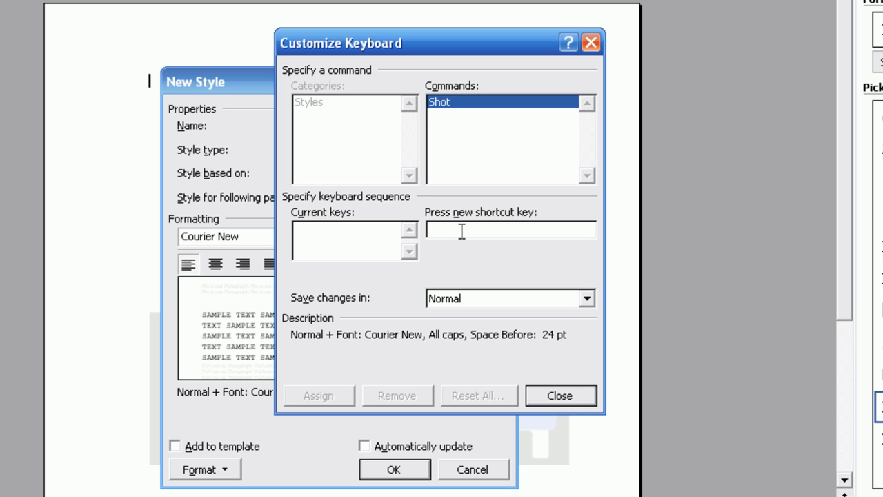
pyautogui.write('F8')
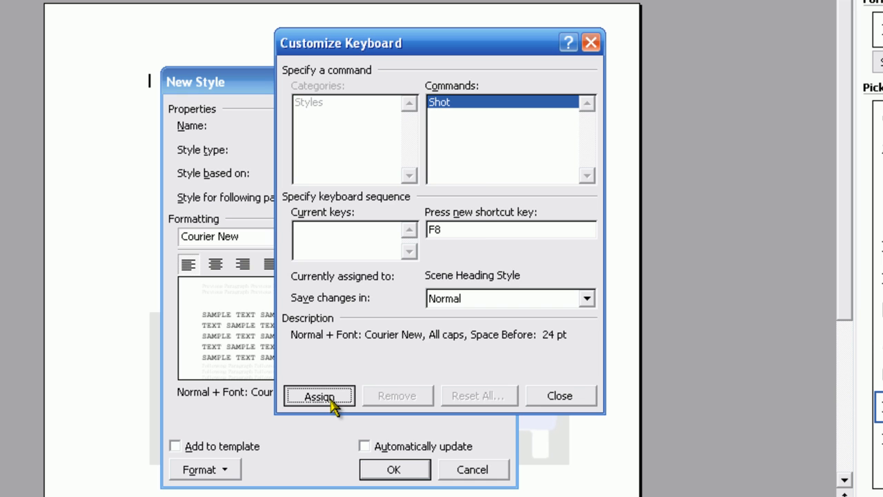
pyautogui.click(560, 394)
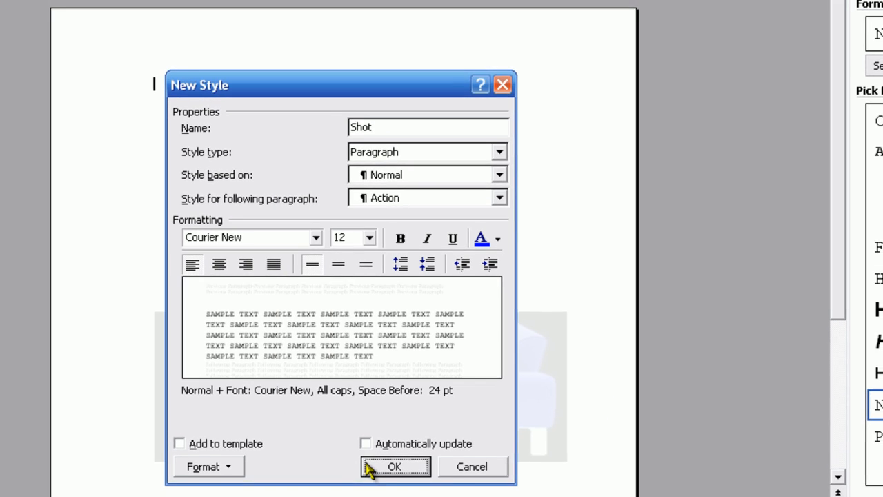
pyautogui.click(365, 443)
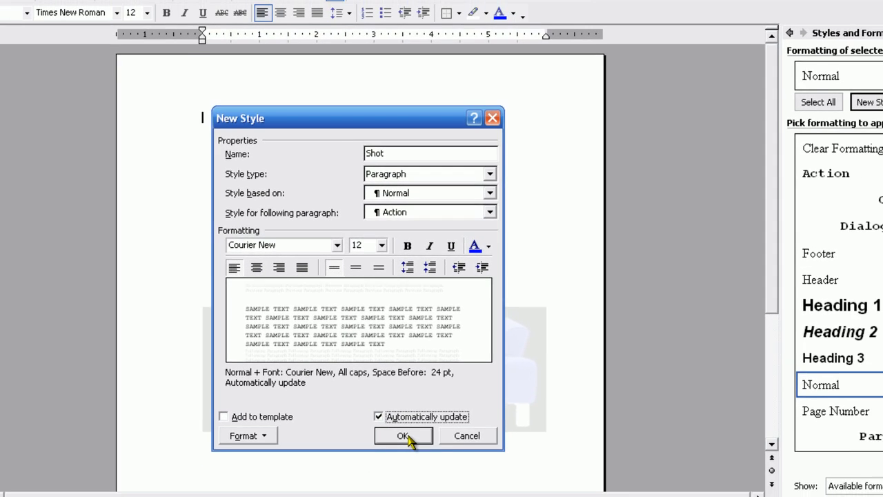
pyautogui.click(400, 437)
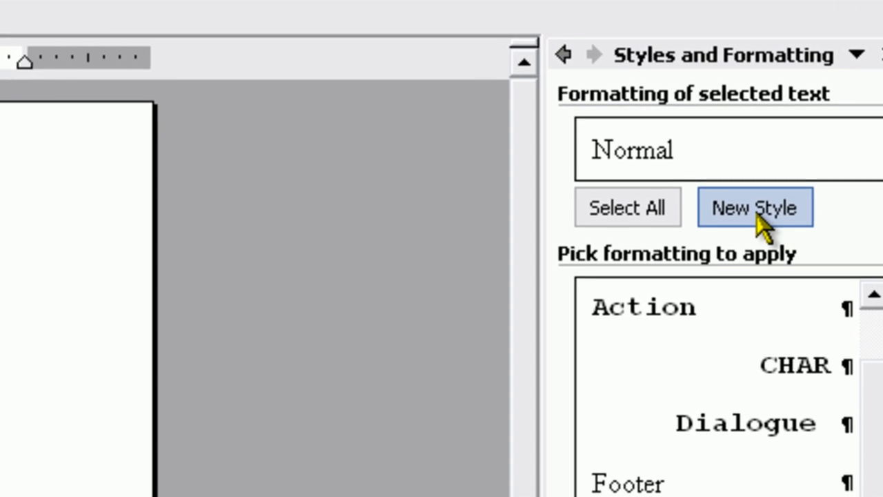
# Create a new style named Transition followed by Action paragraphs, in Courier New.
pyautogui.click(756, 207)
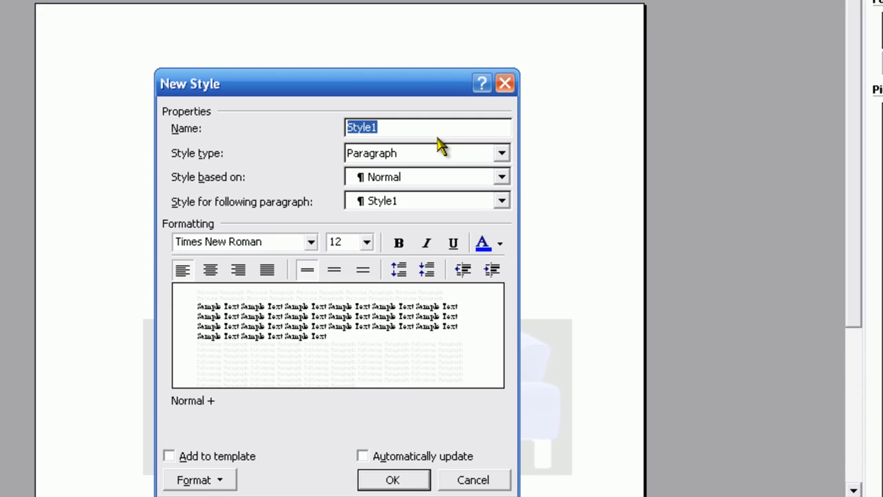
pyautogui.write('Tranis')
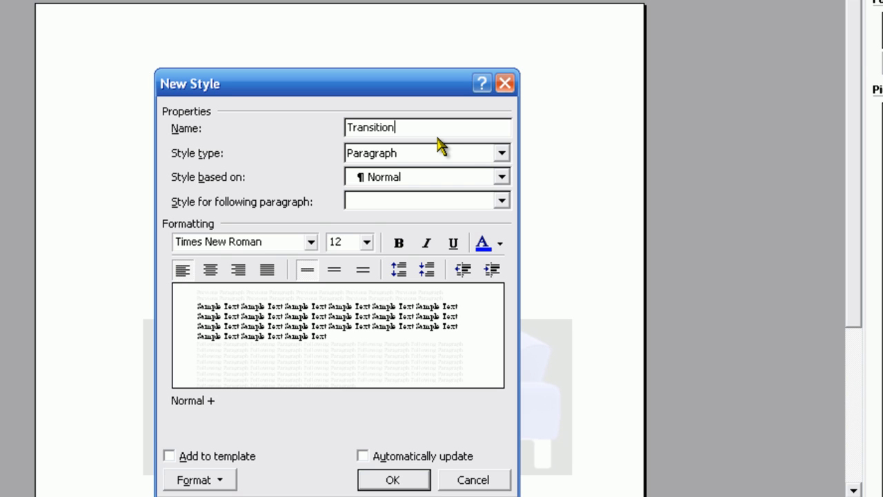
pyautogui.moveTo(496, 176)
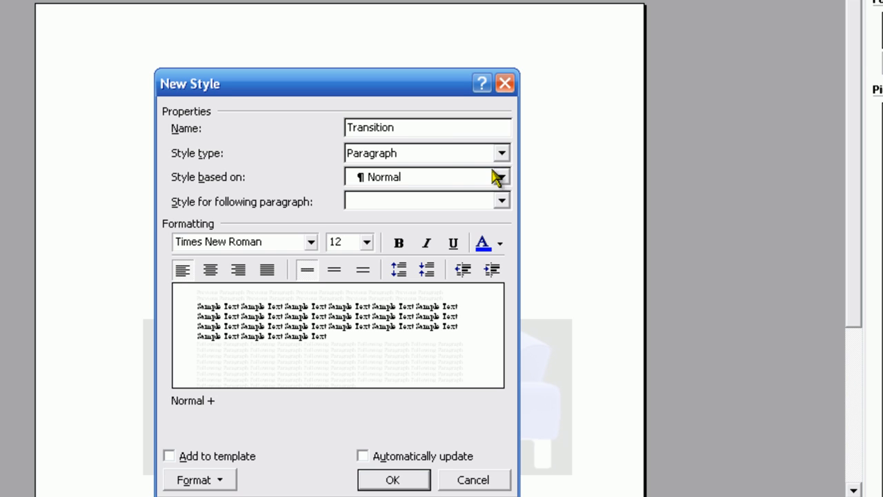
pyautogui.click(503, 201)
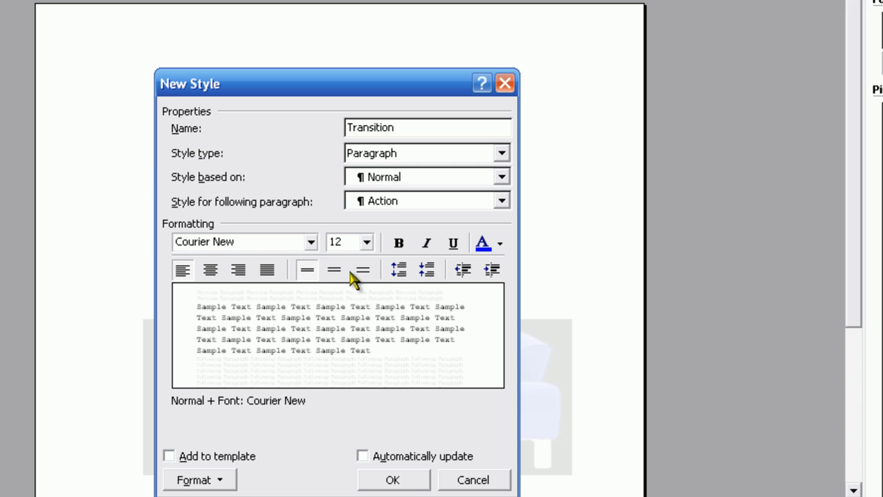
pyautogui.click(199, 480)
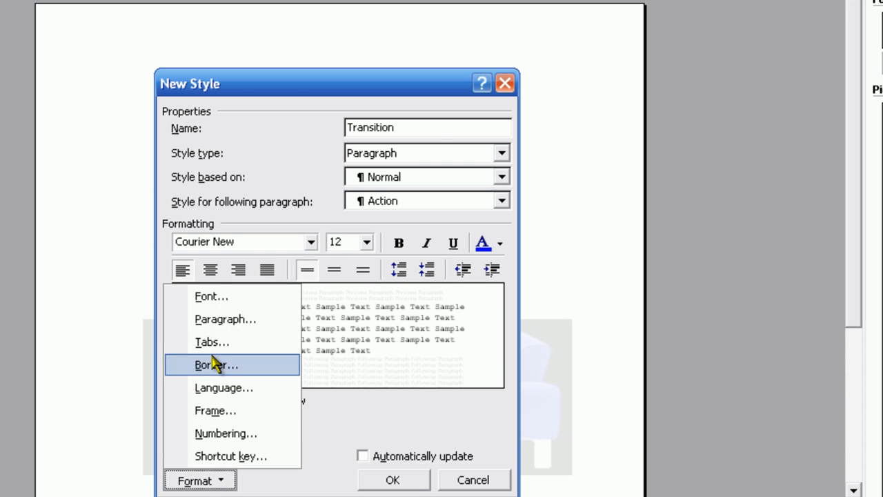
# Make Transition all caps, right-aligned, with 12 pt of space before paragraphs.
pyautogui.click(207, 297)
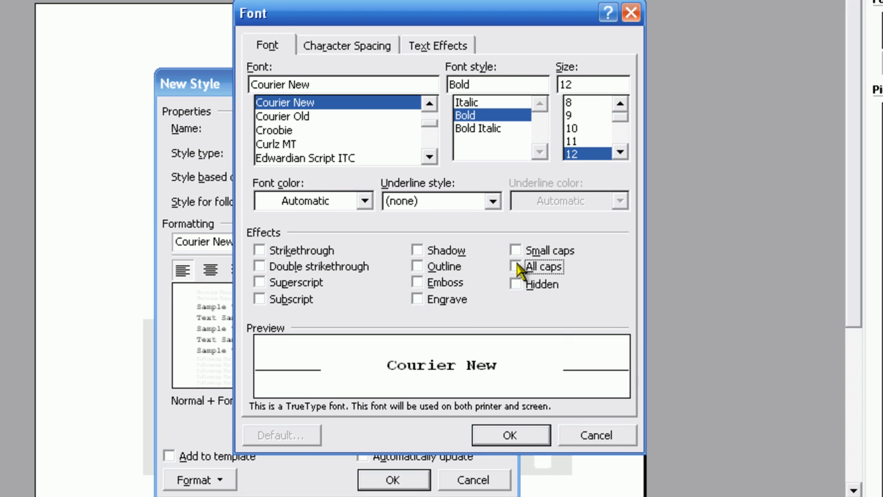
pyautogui.click(510, 434)
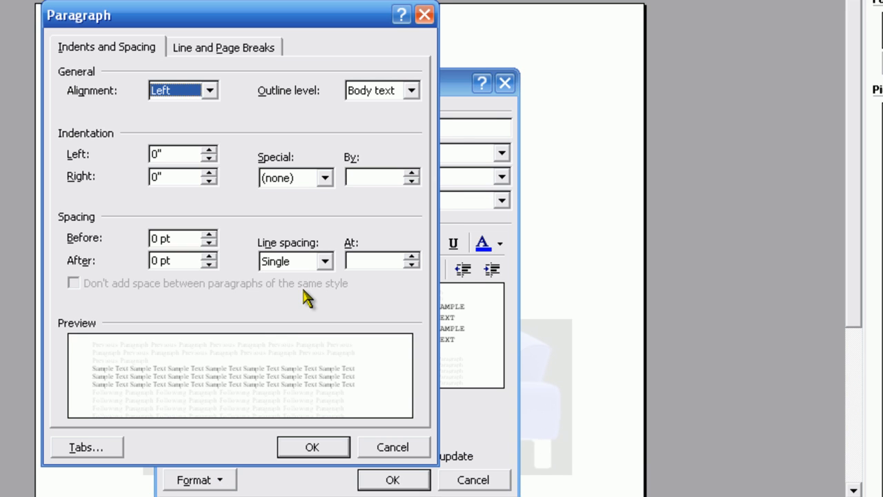
pyautogui.moveTo(213, 157)
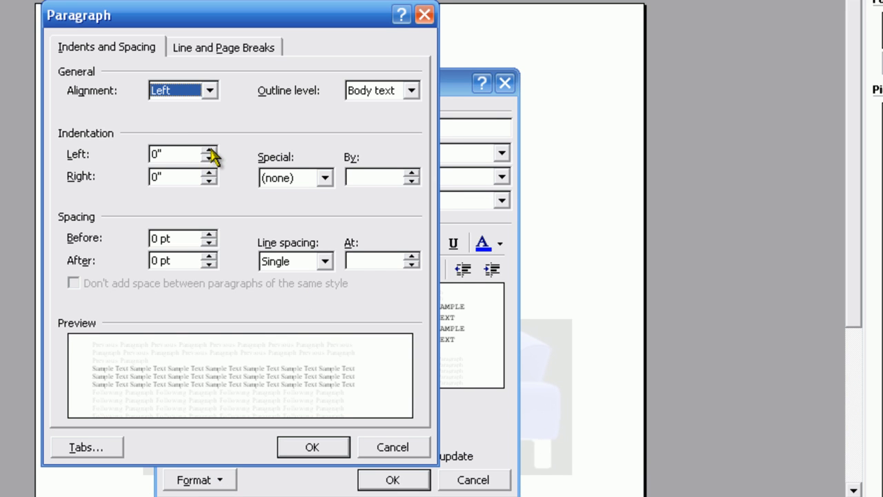
pyautogui.click(207, 234)
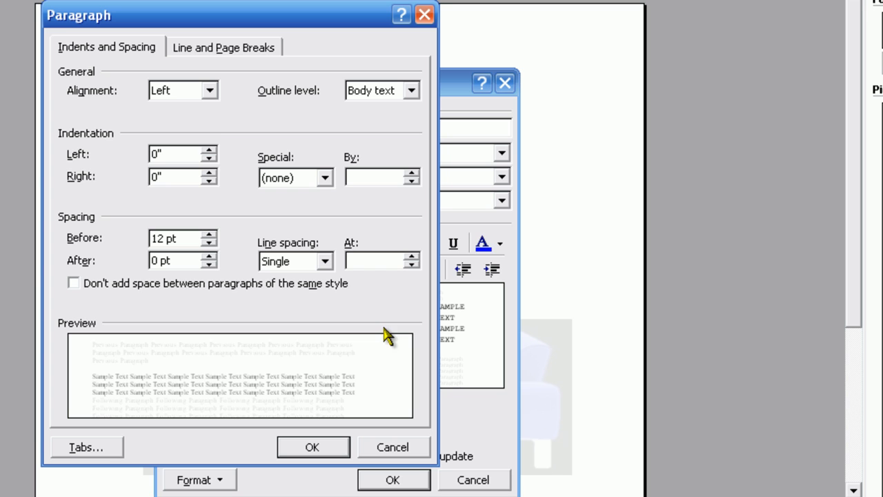
pyautogui.click(202, 91)
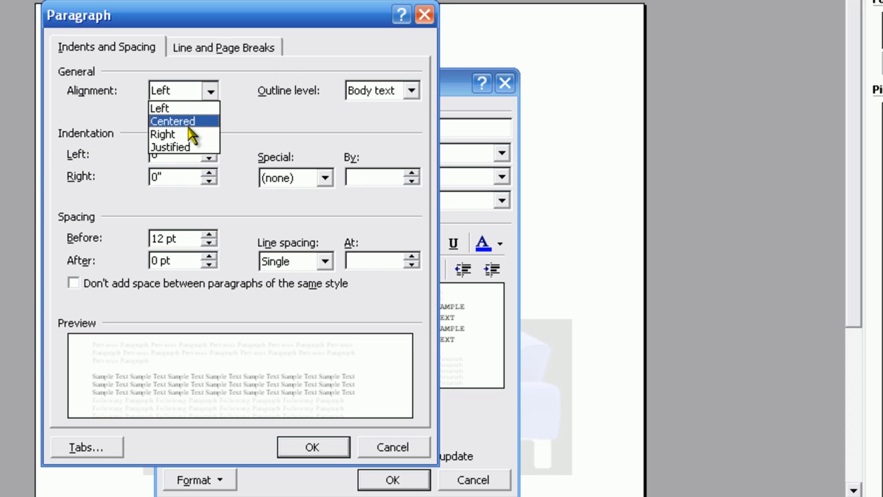
pyautogui.click(163, 134)
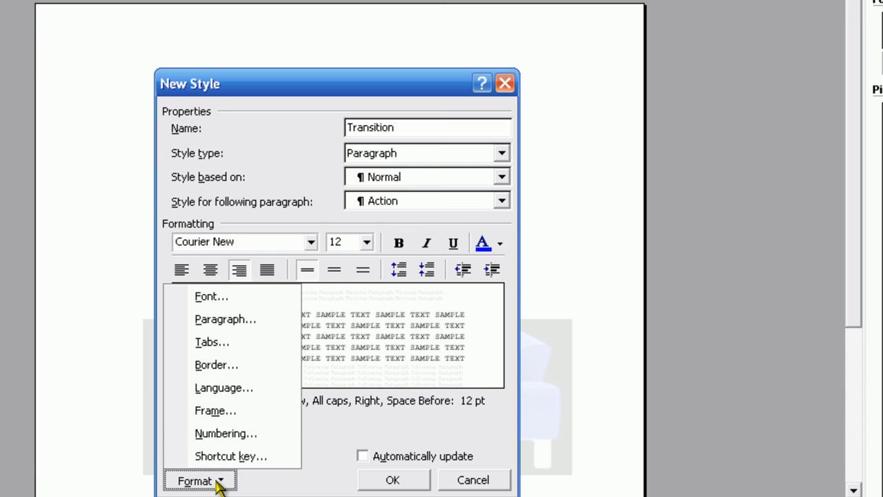
# Assign the F2 shortcut to Transition, enable automatic updating, and save the style.
pyautogui.click(231, 456)
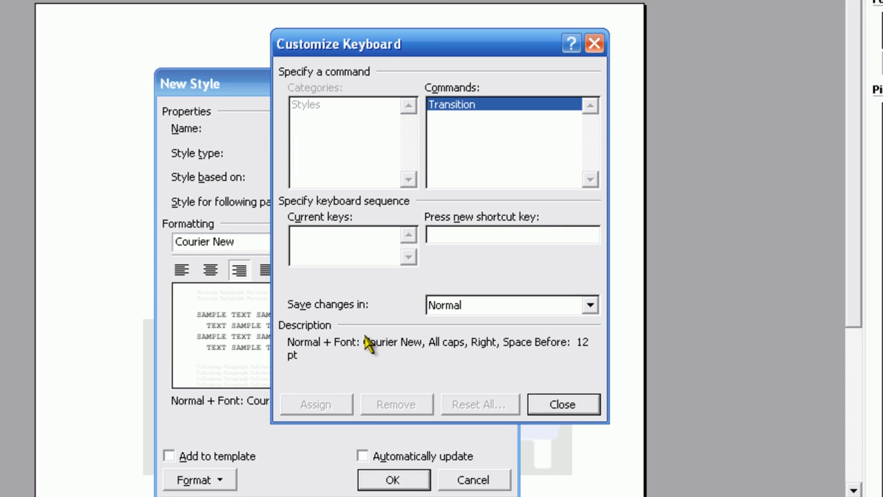
pyautogui.moveTo(475, 306)
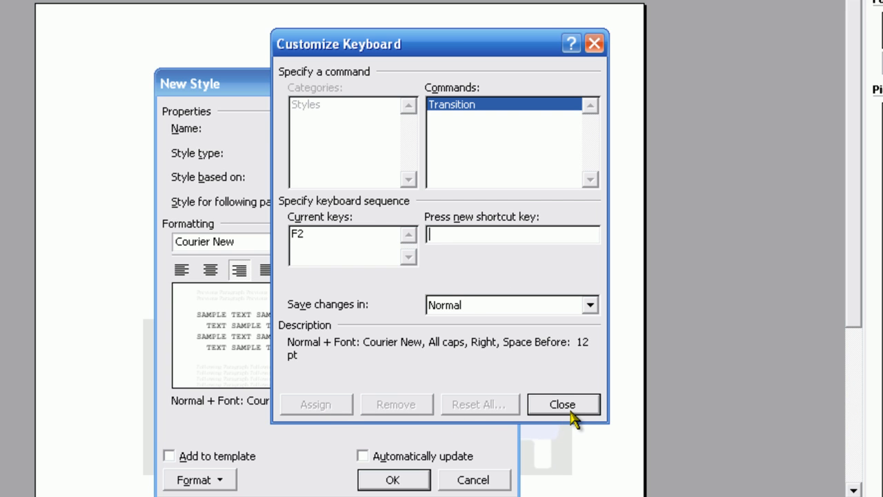
pyautogui.click(563, 403)
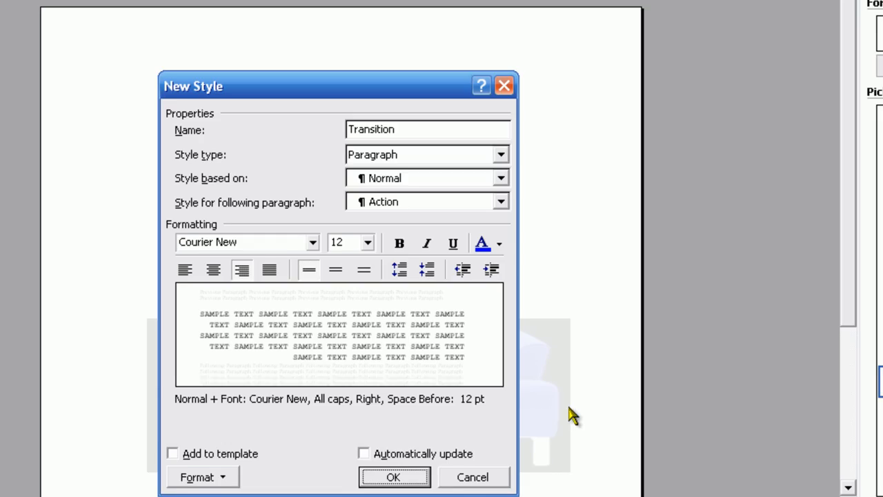
pyautogui.click(364, 453)
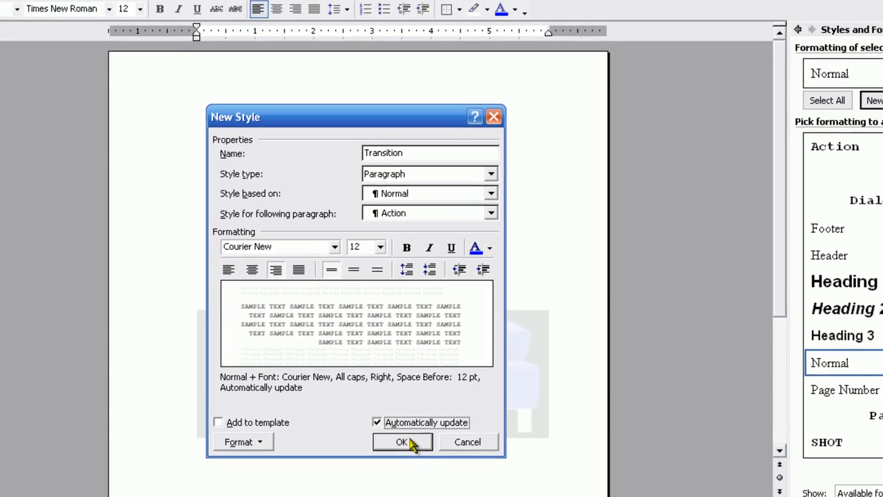
pyautogui.click(400, 442)
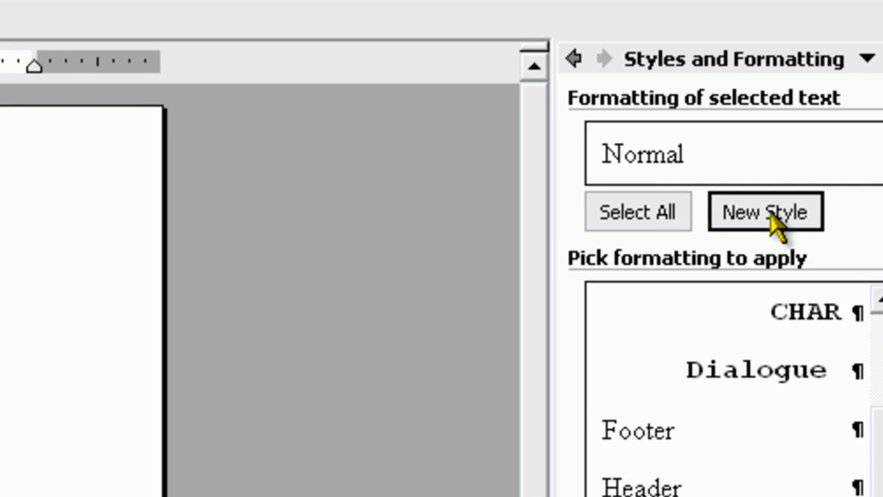
# Create a new style named Scene Heading followed by Action paragraphs.
pyautogui.click(763, 211)
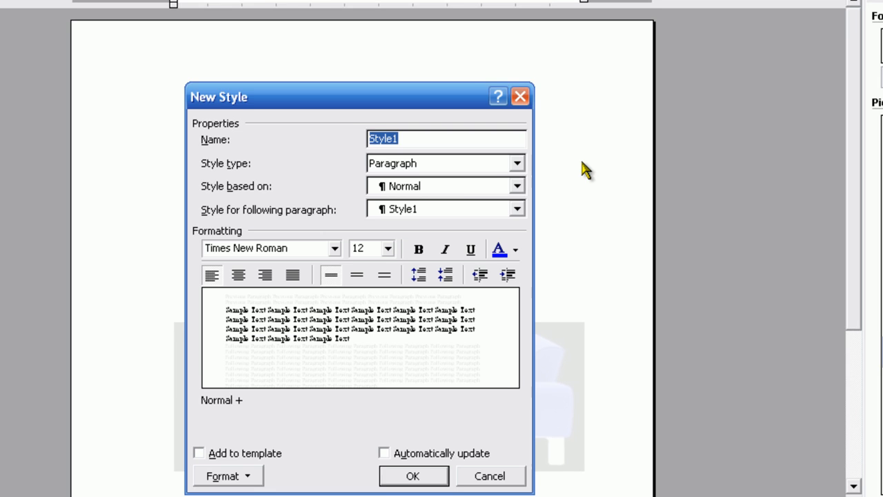
pyautogui.write('S')
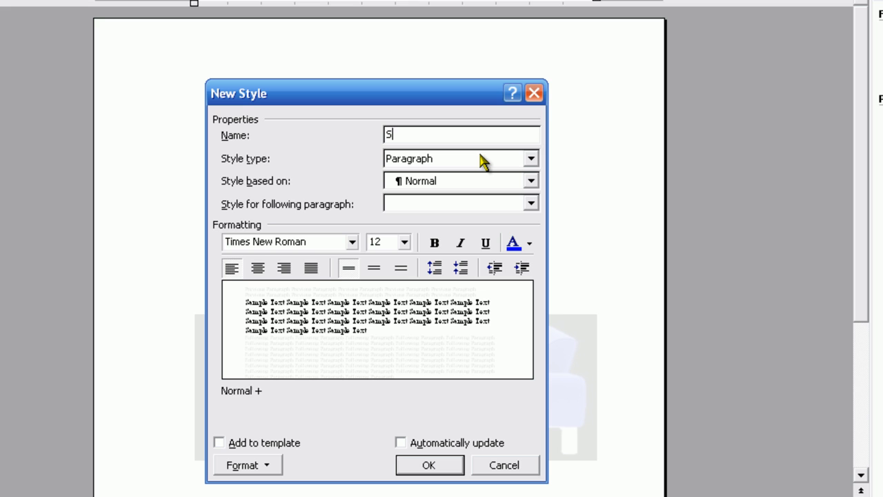
pyautogui.write('cene Heading')
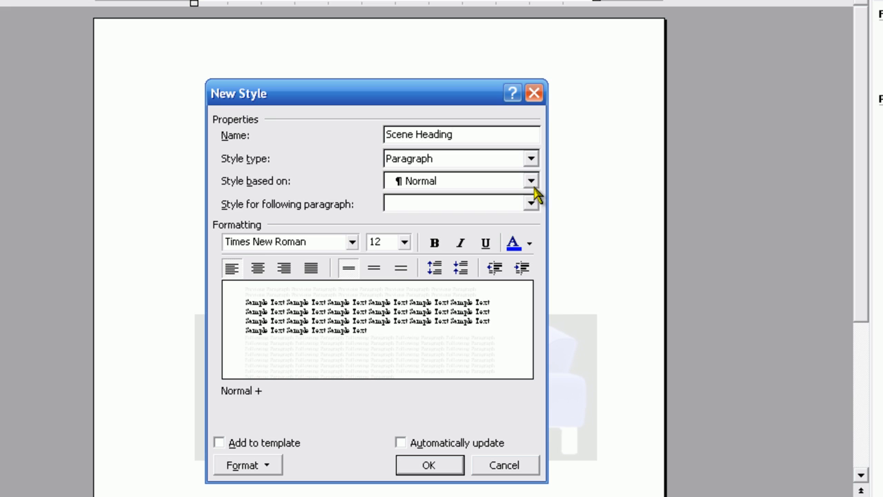
pyautogui.click(530, 204)
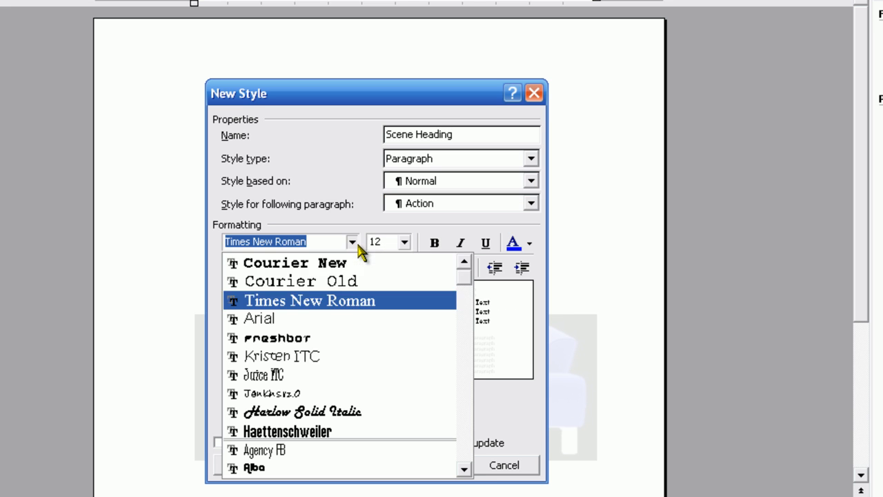
# Set Scene Heading's font to Courier New Bold in all caps.
pyautogui.click(293, 263)
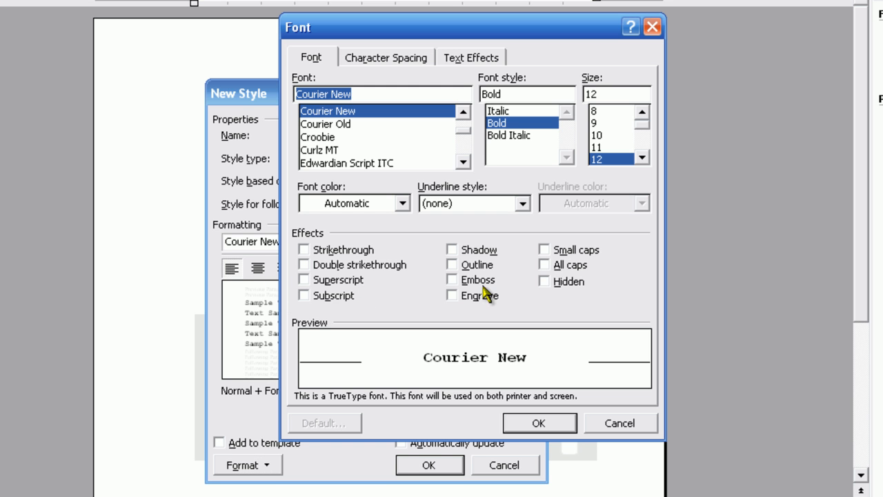
pyautogui.click(543, 265)
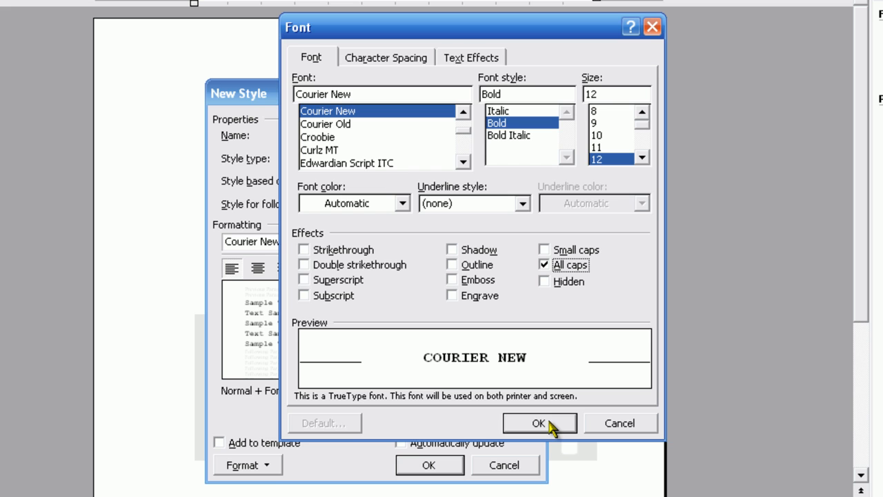
pyautogui.click(539, 422)
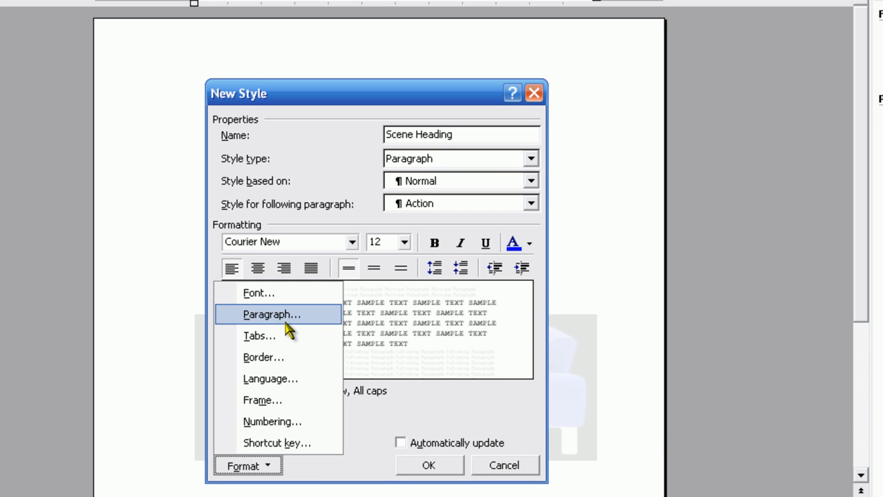
# Set indents Left -0.45", Right 1", Hanging 0.45" and 24 pt space before for Scene Heading.
pyautogui.click(277, 315)
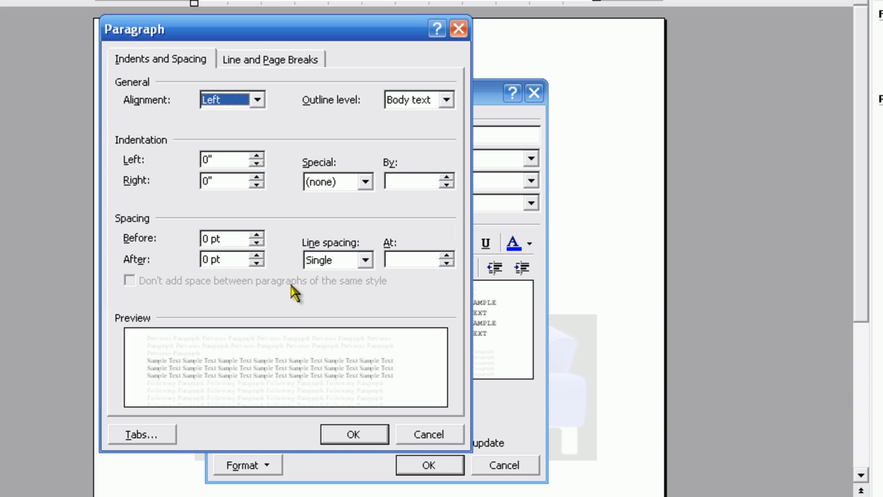
pyautogui.moveTo(260, 171)
pyautogui.write('-0.45')
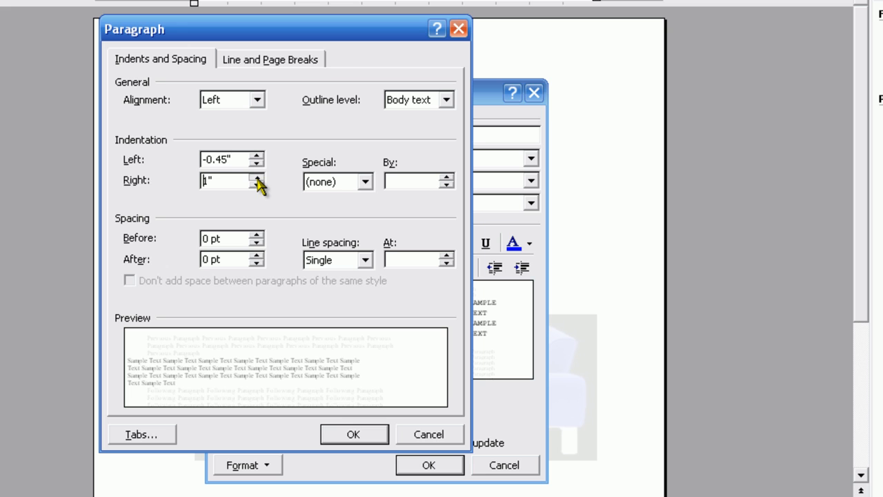
pyautogui.moveTo(363, 191)
pyautogui.write('0.45"')
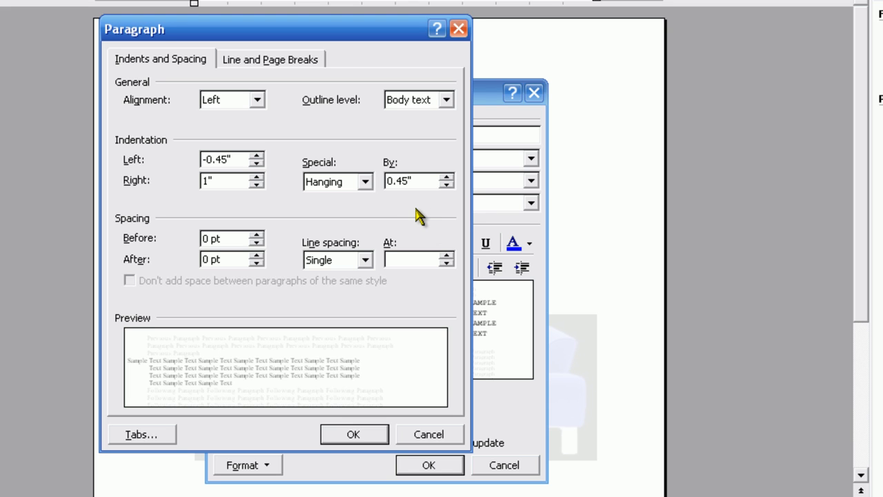
pyautogui.moveTo(276, 276)
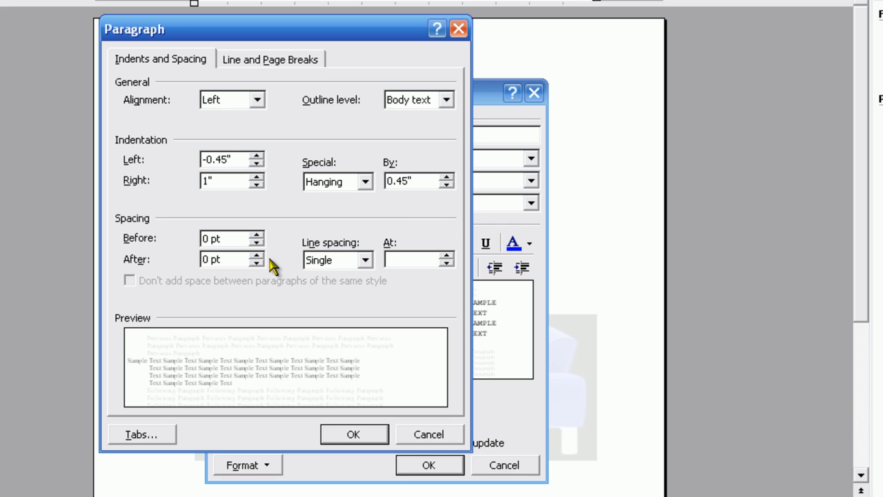
pyautogui.click(254, 235)
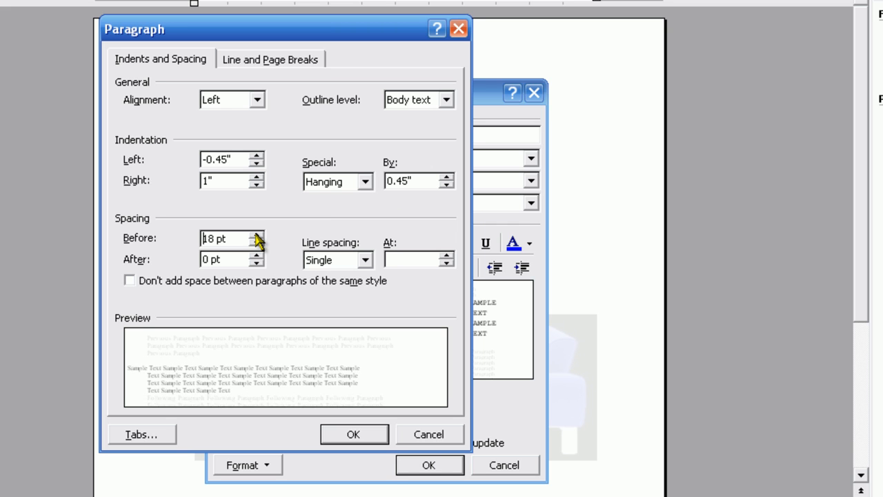
pyautogui.click(259, 235)
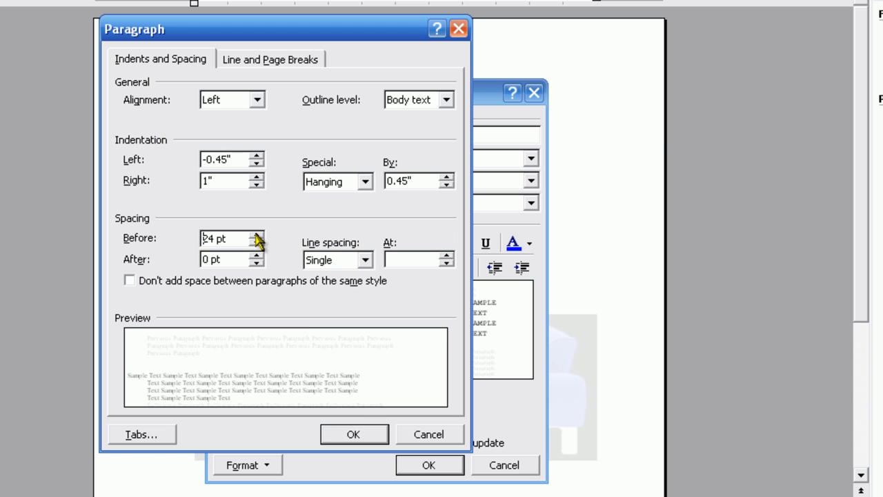
pyautogui.moveTo(353, 439)
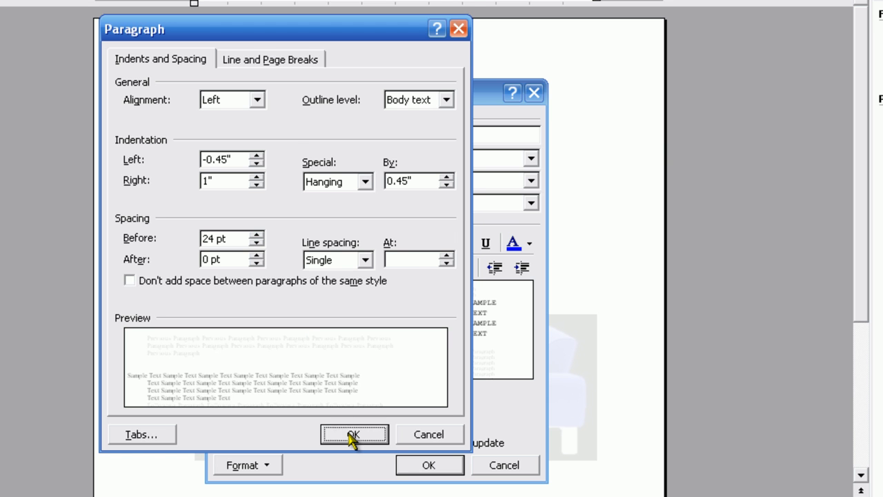
pyautogui.click(365, 435)
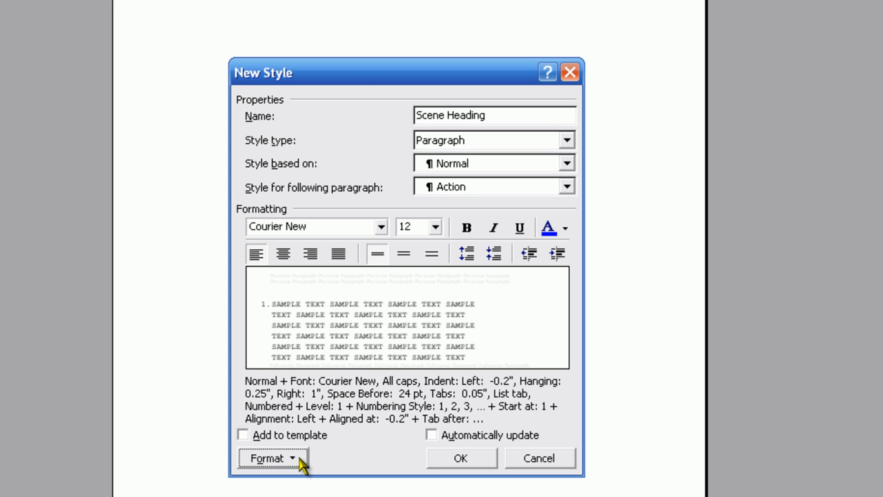
# Reset the numbered-list gallery sample to its default 1, 2, 3 numbering.
pyautogui.click(278, 458)
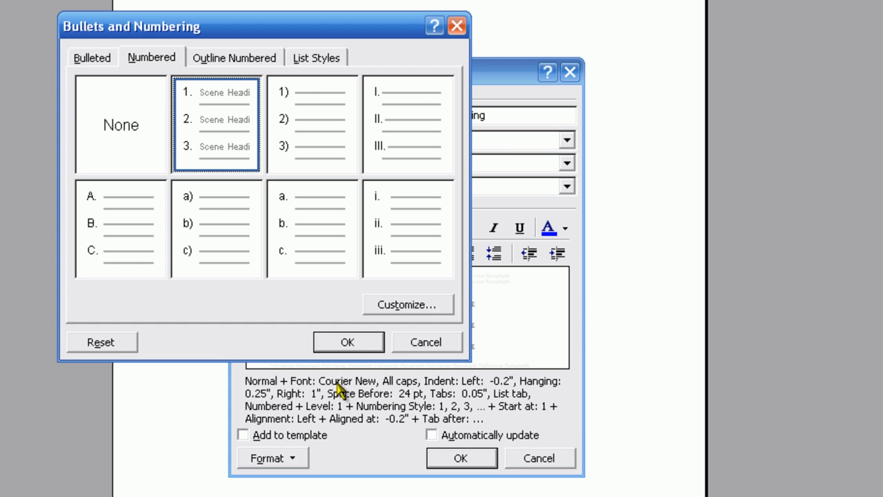
pyautogui.moveTo(193, 352)
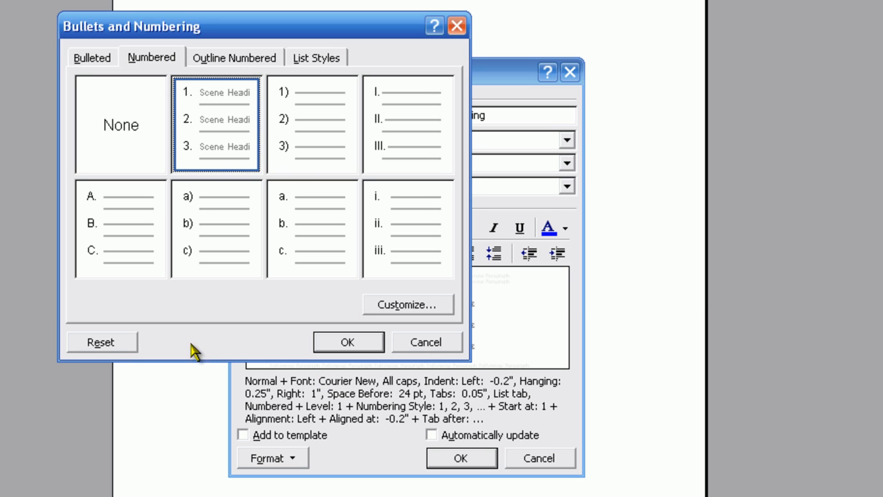
pyautogui.click(102, 341)
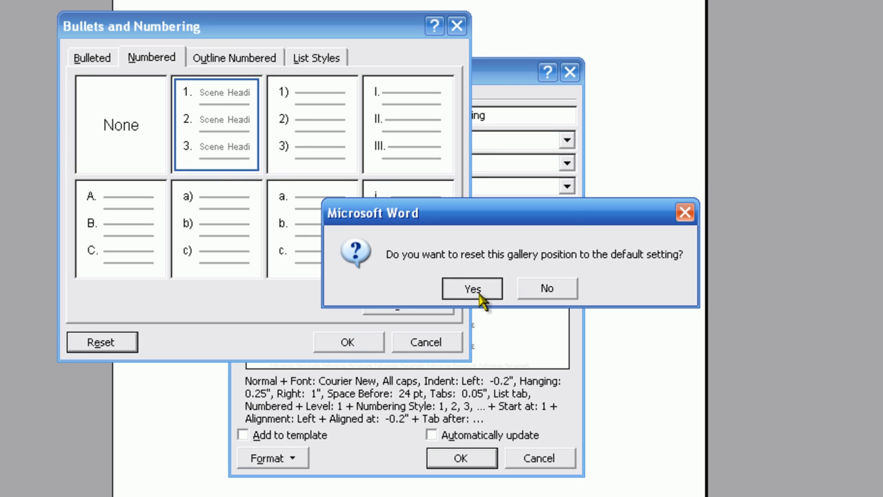
pyautogui.click(472, 288)
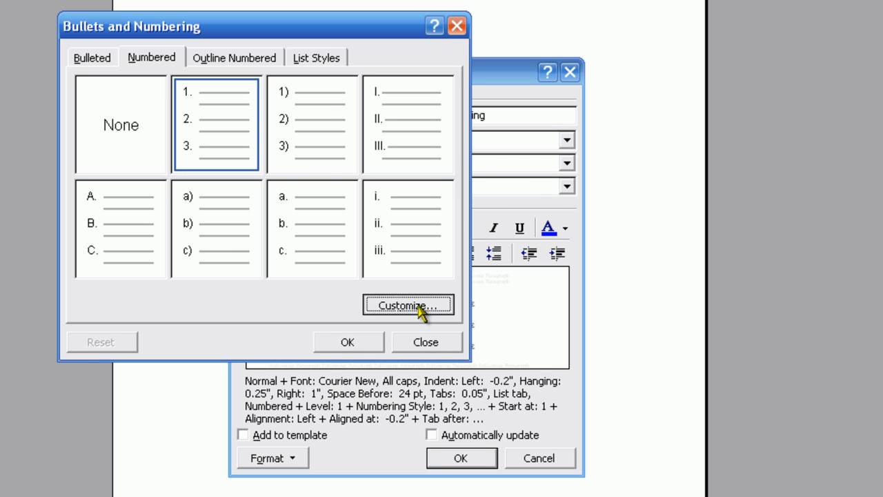
# Customize numbering: Aligned at -0.45", Tab space after 0", Indent at 0".
pyautogui.click(409, 303)
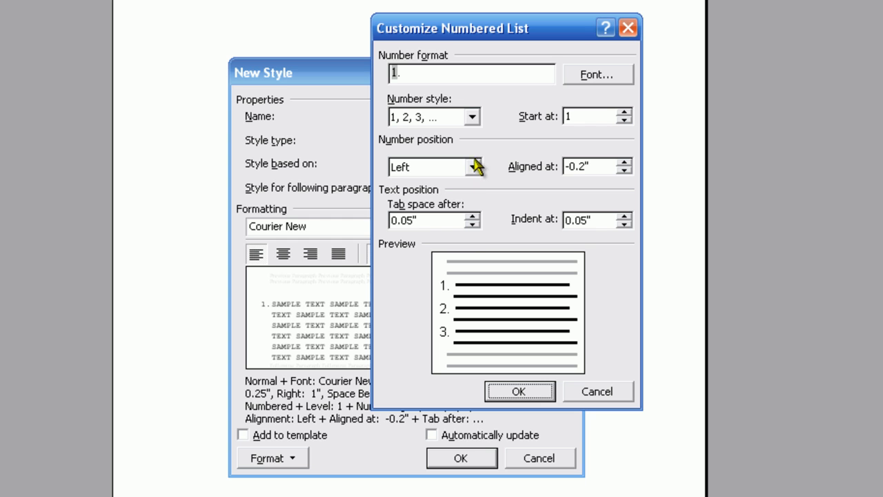
pyautogui.moveTo(411, 127)
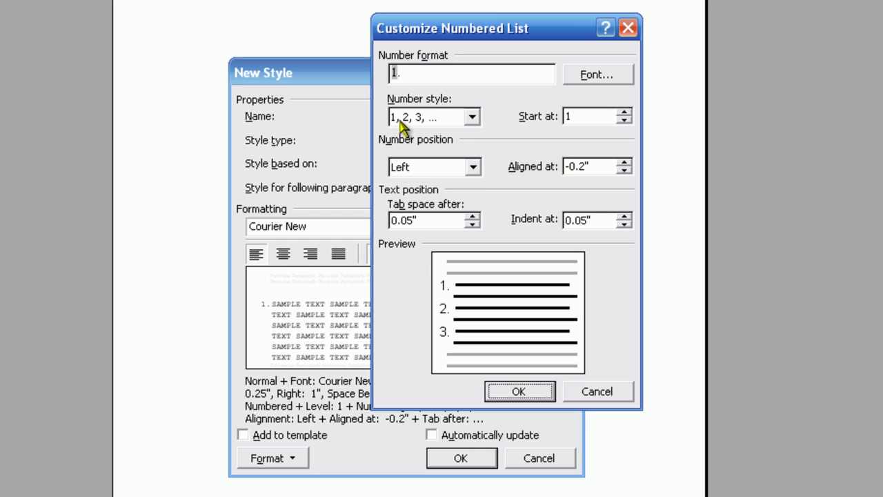
pyautogui.moveTo(415, 124)
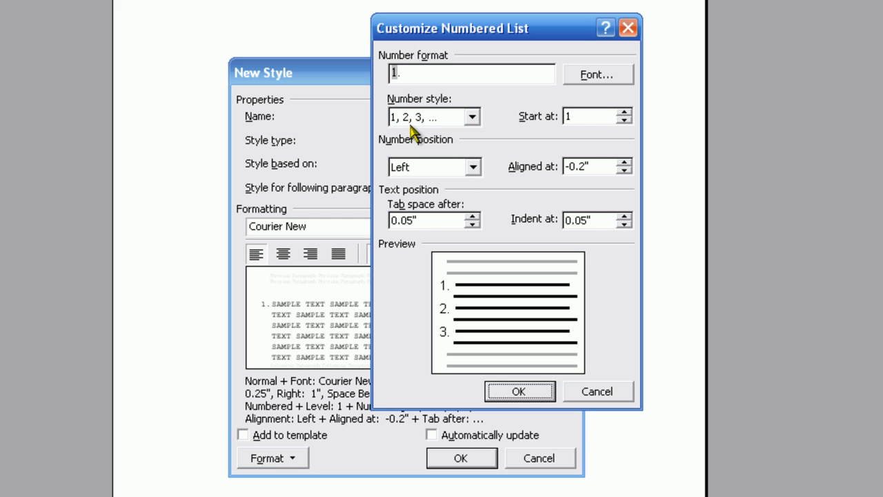
pyautogui.moveTo(475, 174)
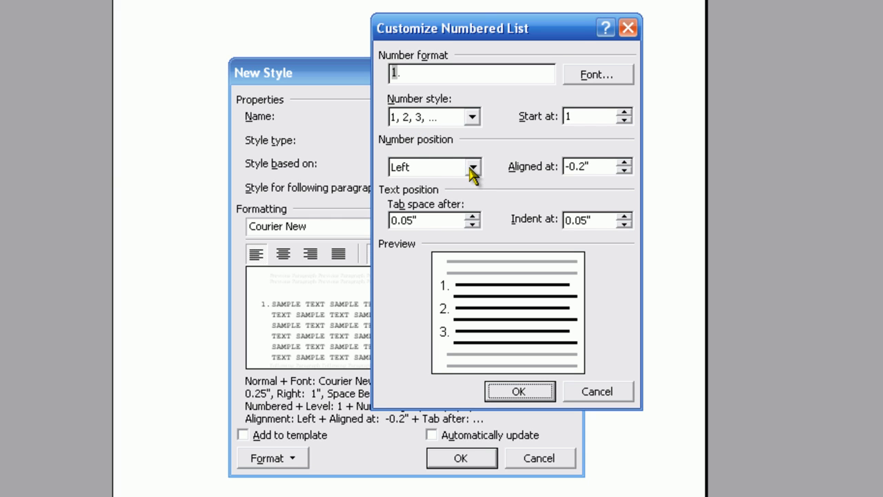
pyautogui.moveTo(455, 185)
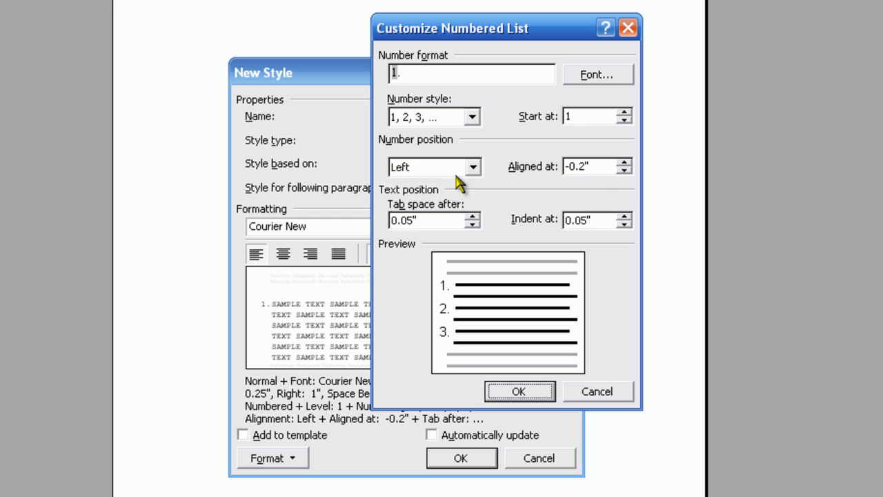
pyautogui.moveTo(626, 168)
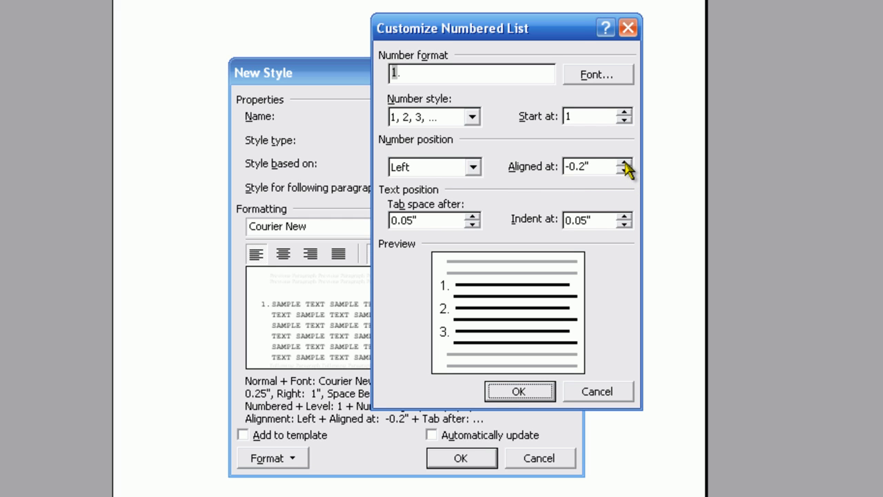
pyautogui.moveTo(627, 181)
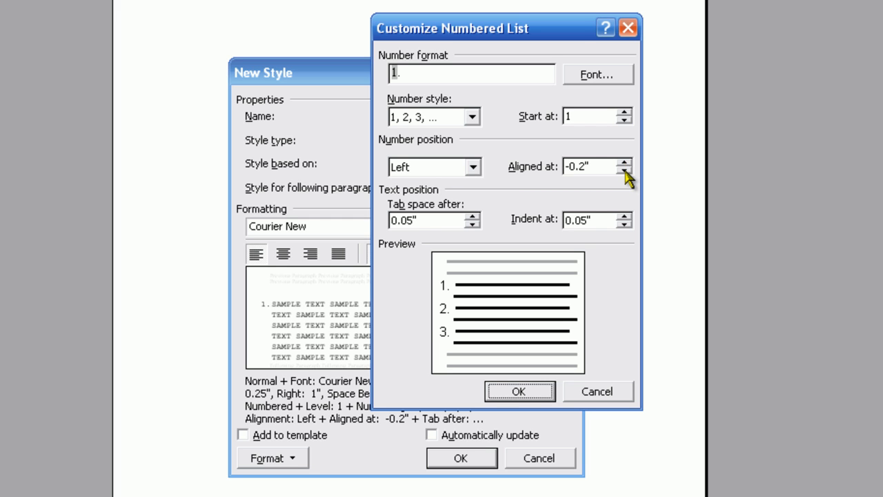
pyautogui.click(622, 174)
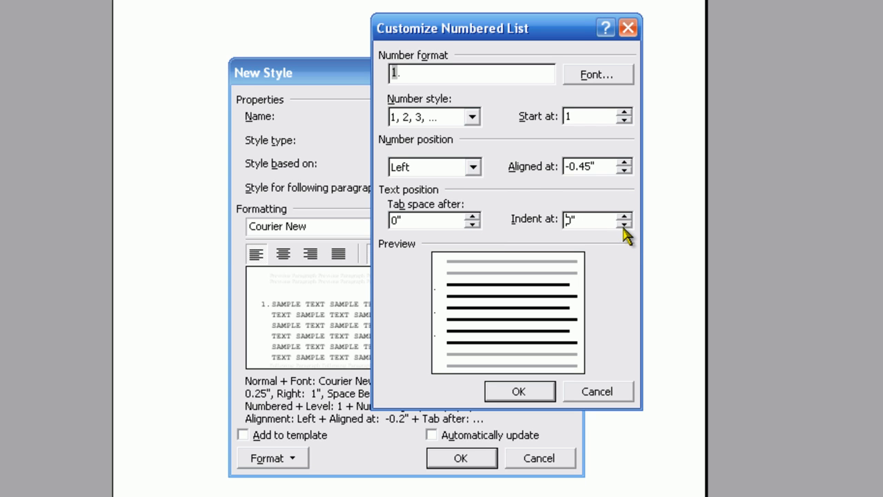
pyautogui.moveTo(419, 116)
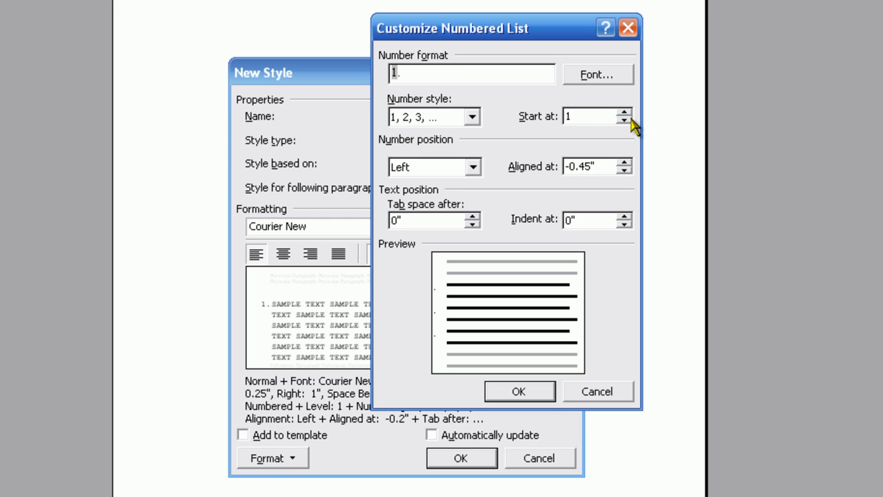
pyautogui.moveTo(632, 127)
pyautogui.write('.5')
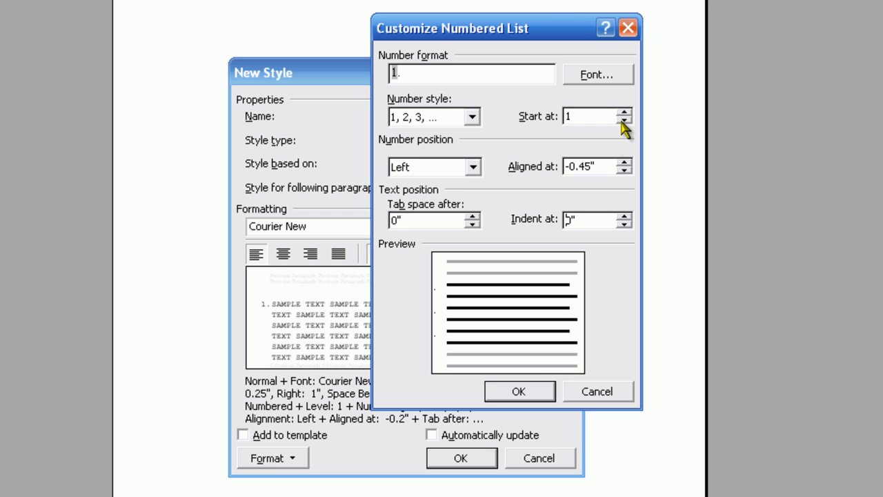
pyautogui.moveTo(520, 392)
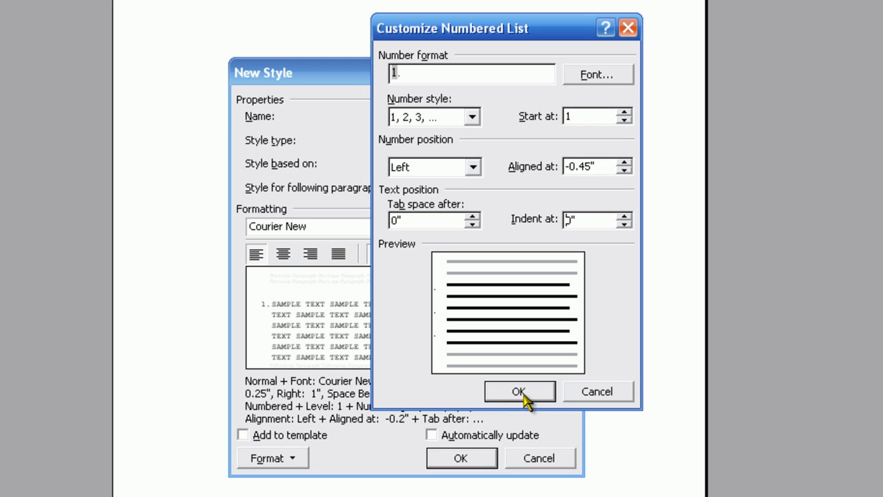
pyautogui.click(519, 392)
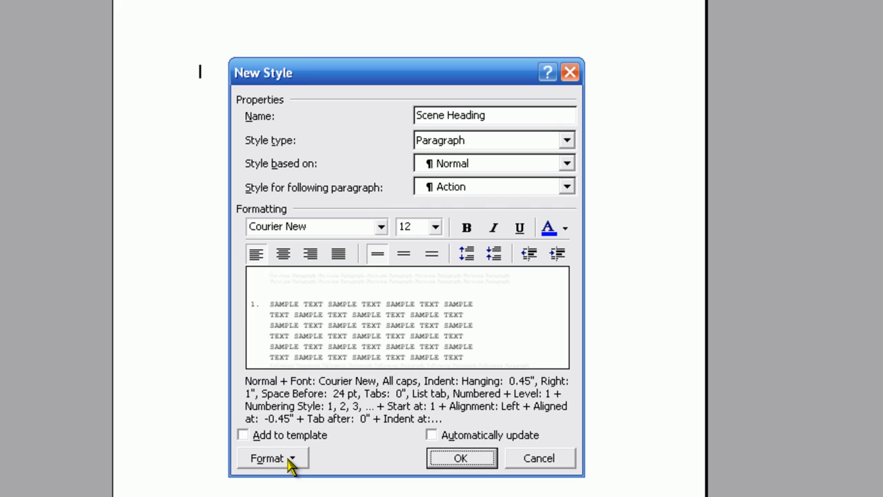
# Assign the F6 shortcut to Scene Heading and turn on Automatically update.
pyautogui.click(269, 458)
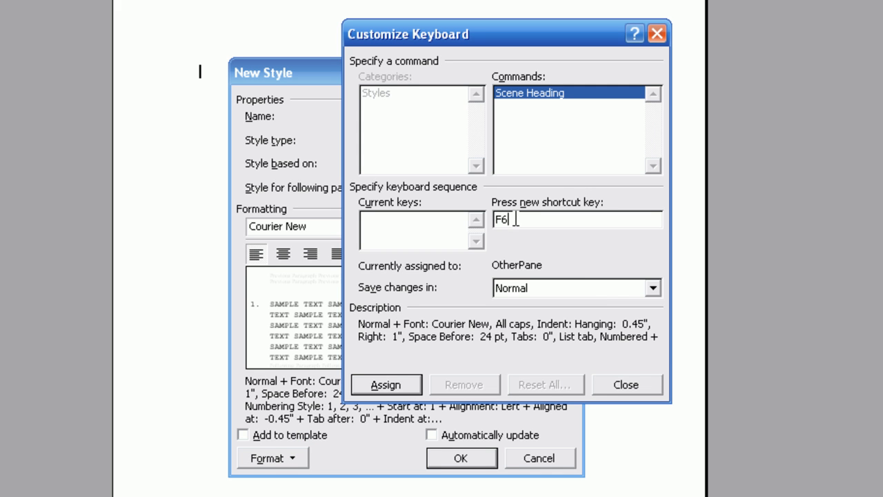
pyautogui.click(385, 383)
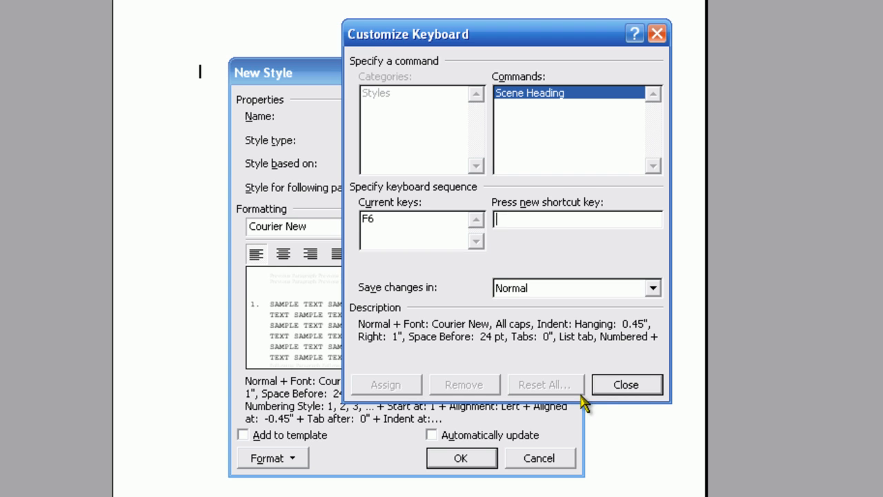
pyautogui.click(627, 384)
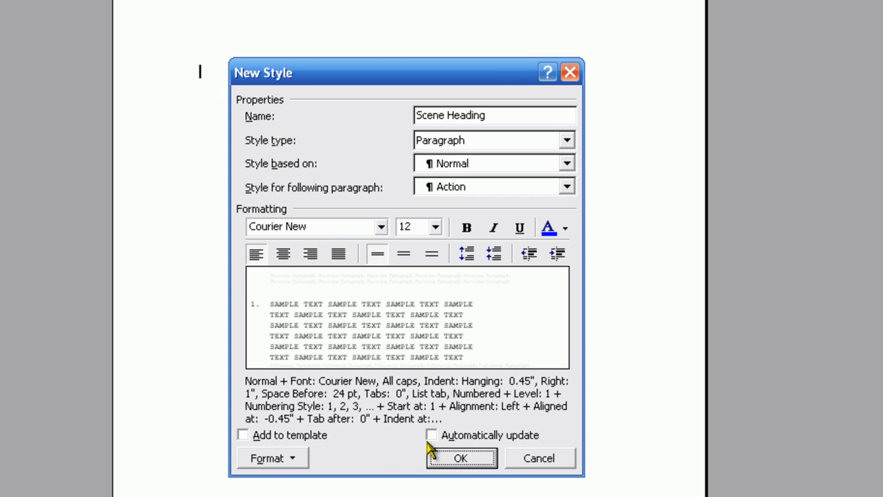
pyautogui.click(430, 437)
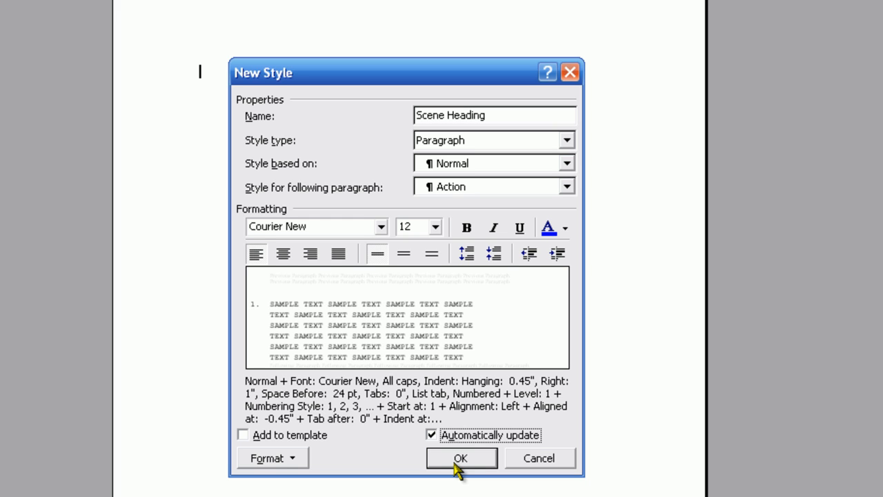
pyautogui.moveTo(477, 445)
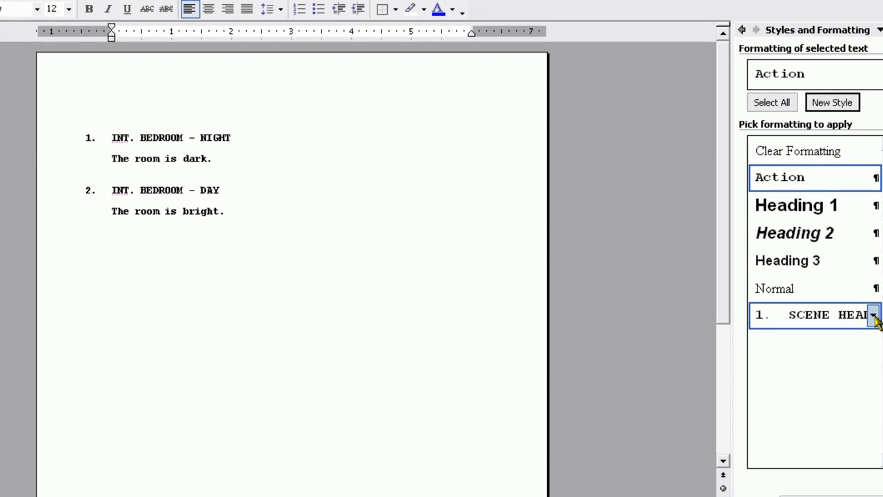
pyautogui.moveTo(878, 315)
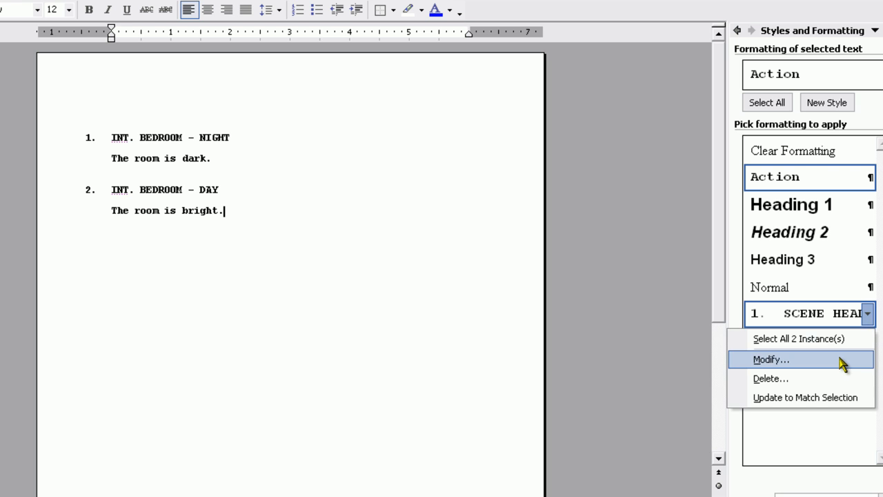
pyautogui.click(770, 360)
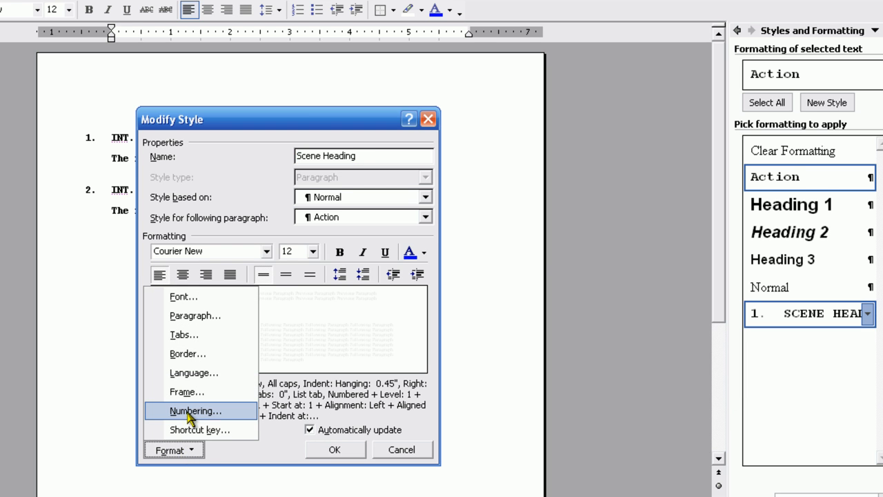
pyautogui.click(197, 409)
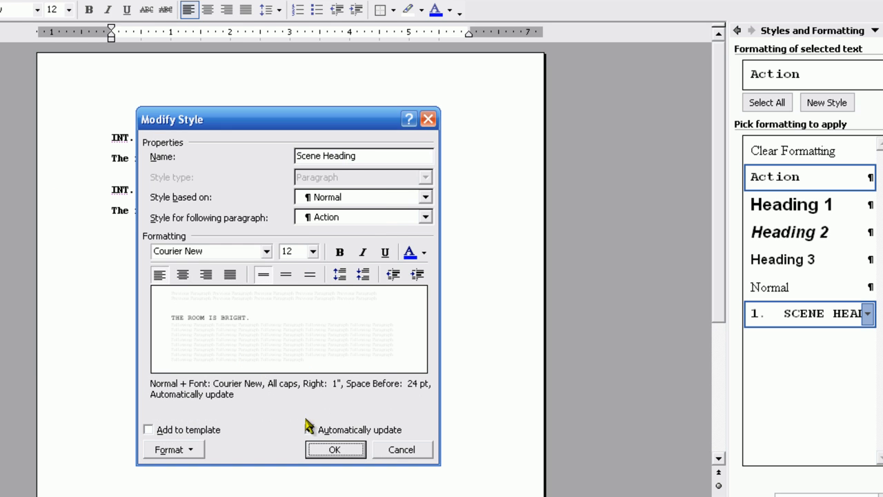
pyautogui.click(336, 450)
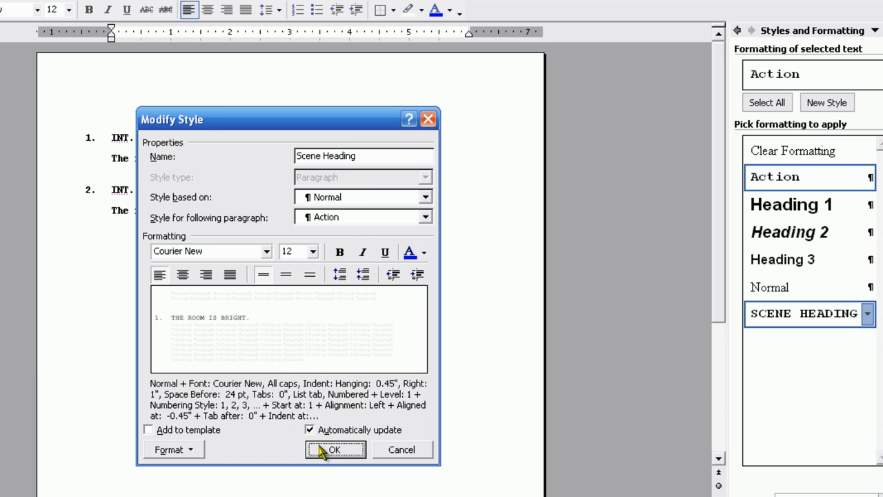
pyautogui.click(337, 450)
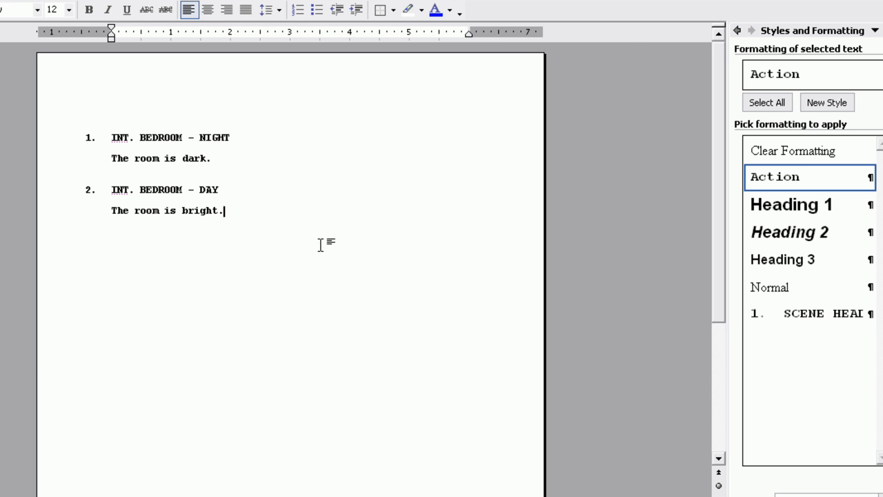